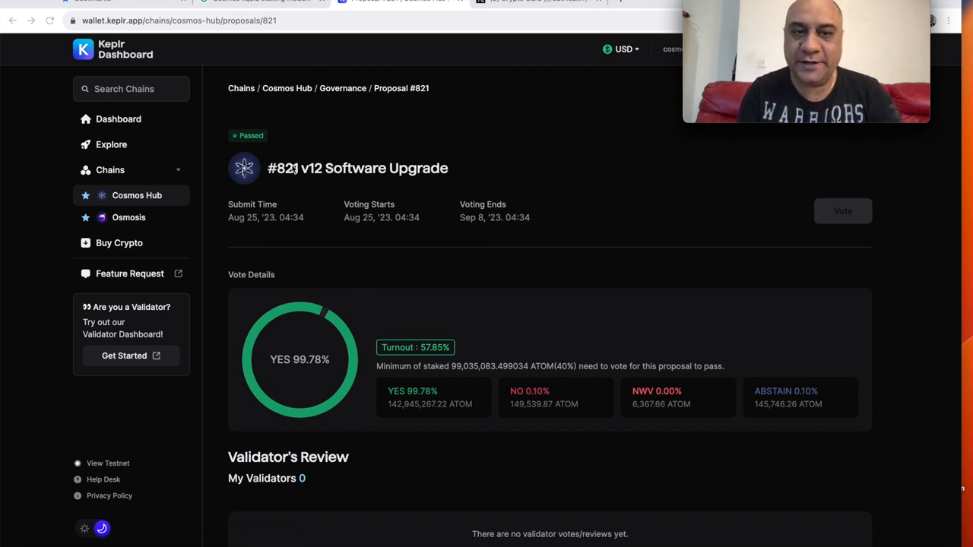
Leave the Keplr proposal page for the X profile feed listing Stride liquid-staking reposts
scroll(down, 3)
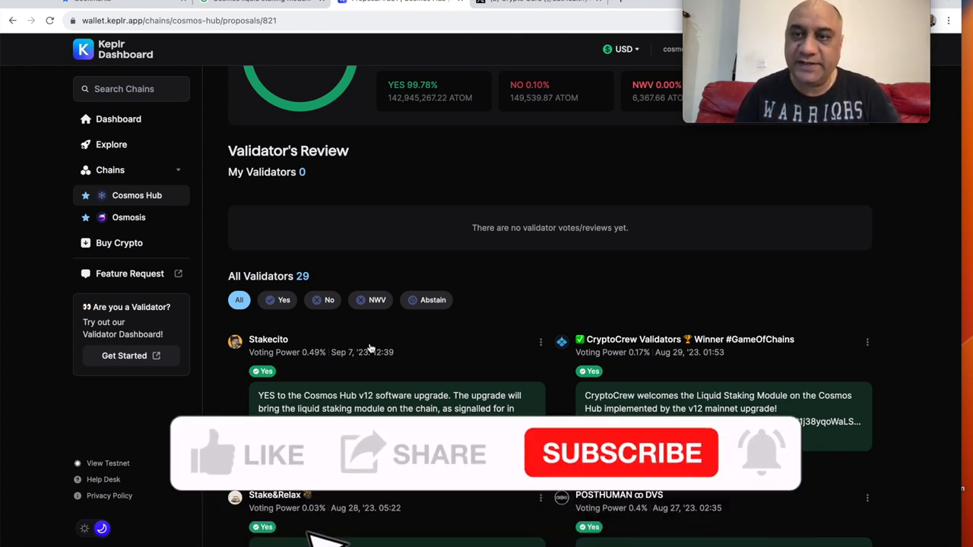
click(213, 456)
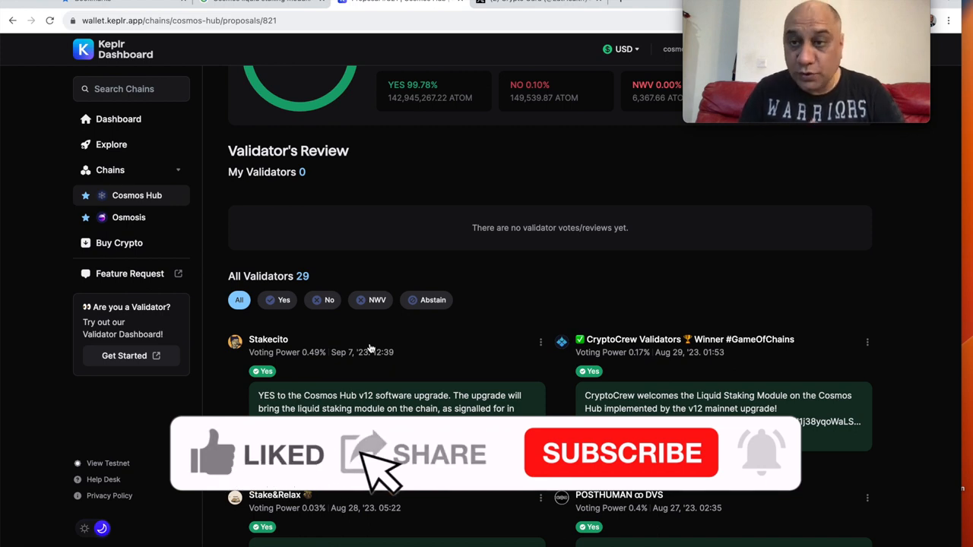
click(620, 453)
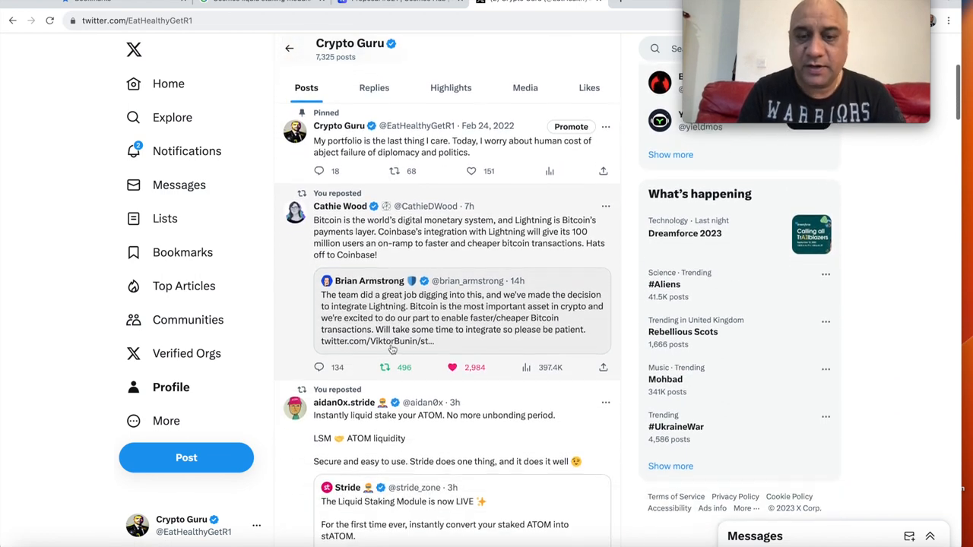
scroll(down, 3)
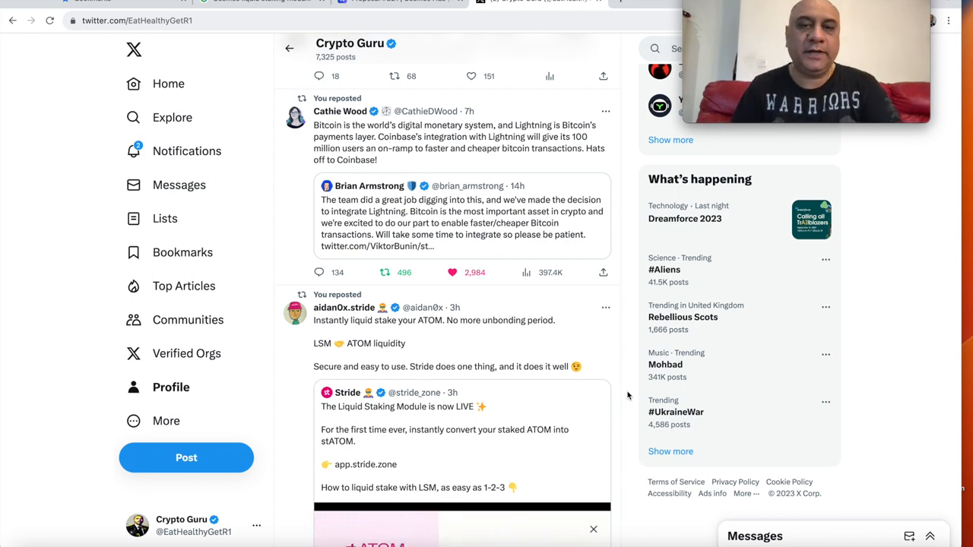
scroll(down, 3)
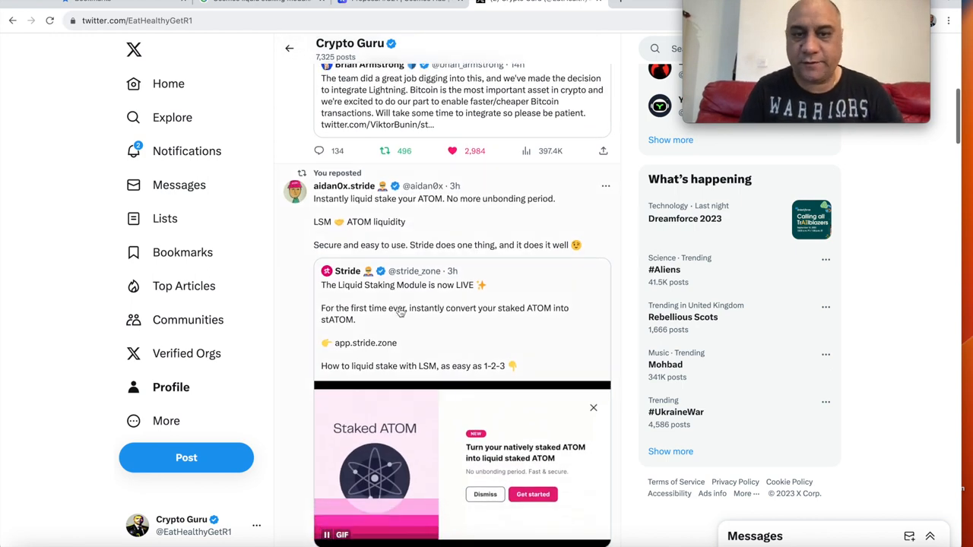
scroll(down, 3)
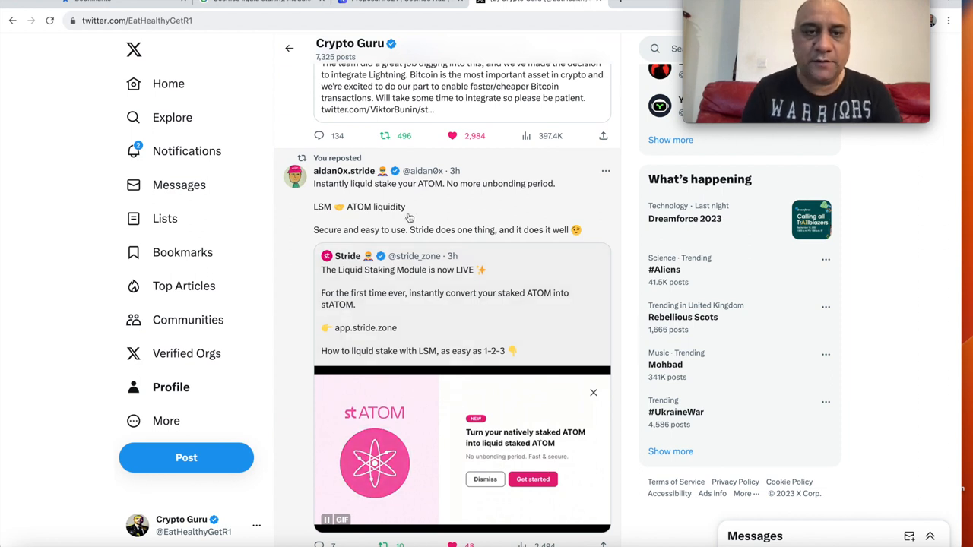
scroll(down, 3)
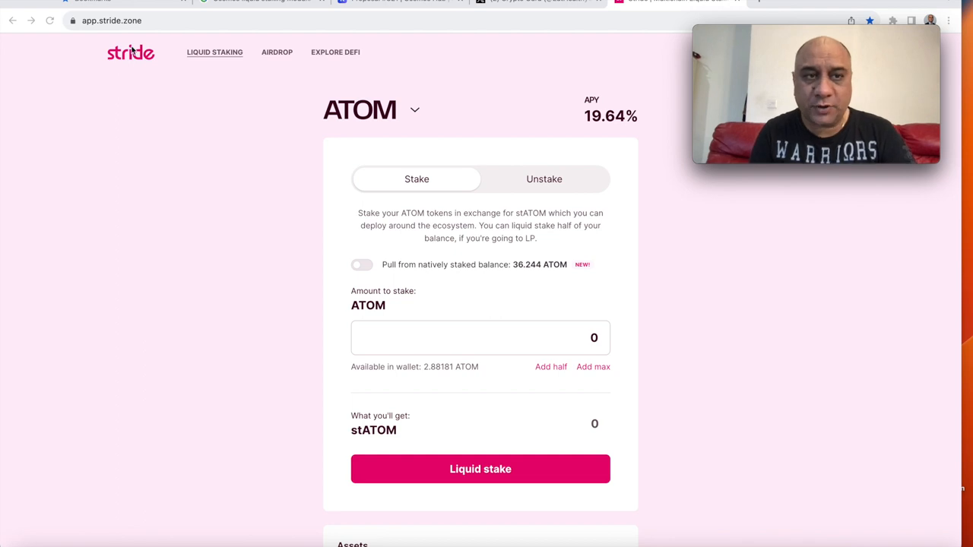
mouse_move(384, 157)
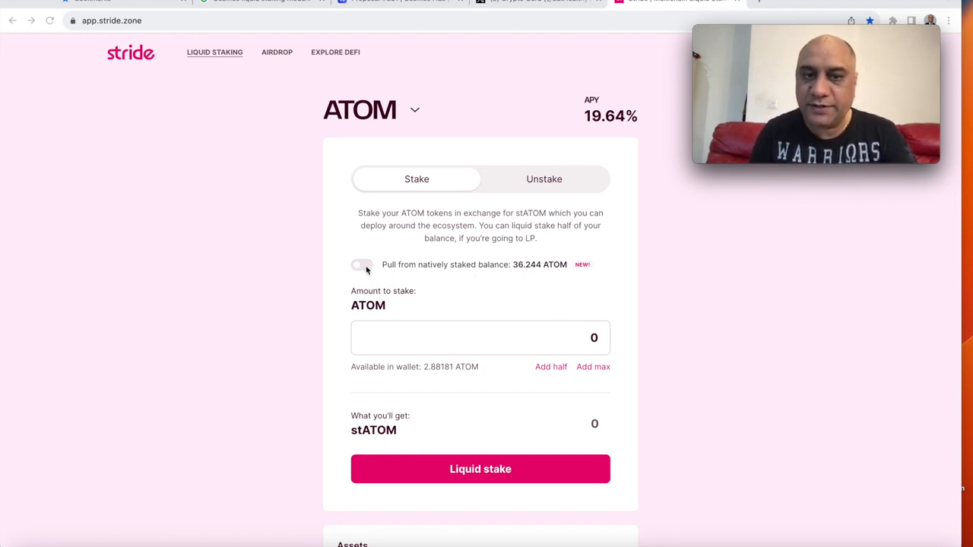
Enable 'Pull from natively staked balance' (36.244 ATOM with Imperator.co) and enter 30 ATOM for 24.63 stATOM
click(362, 264)
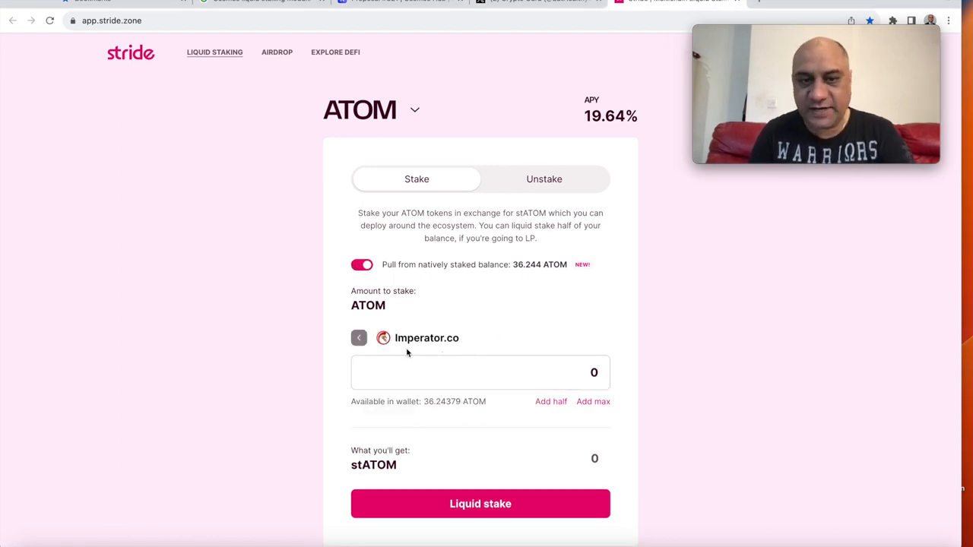
mouse_move(443, 342)
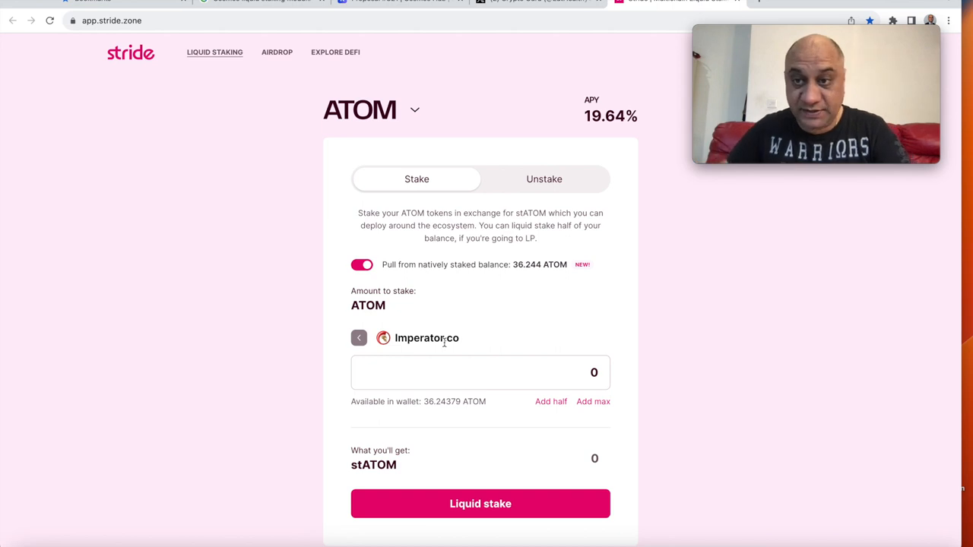
mouse_move(672, 450)
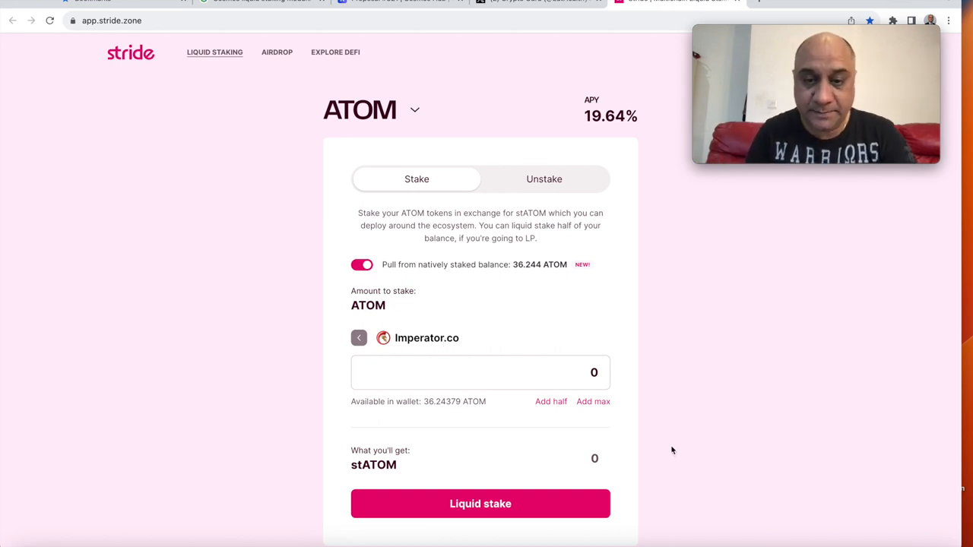
mouse_move(614, 383)
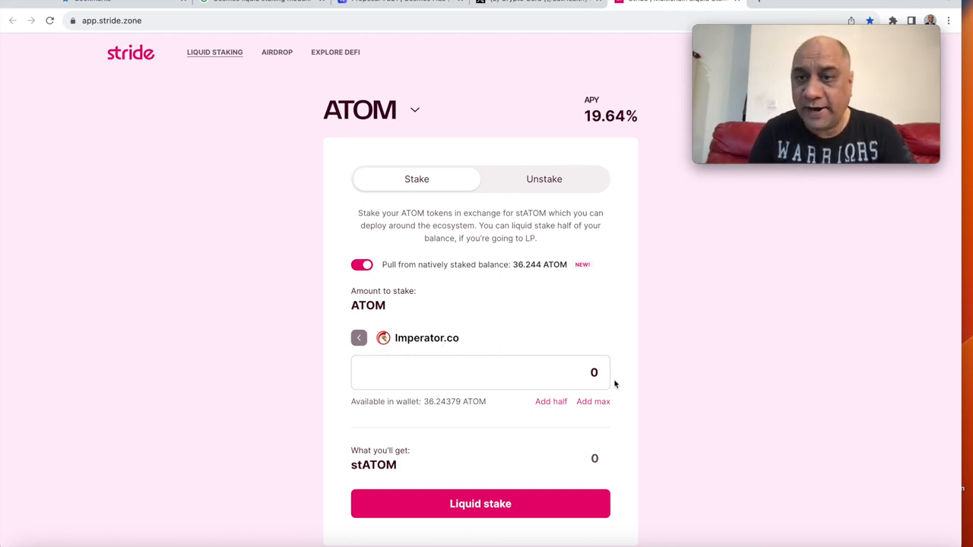
text(30)
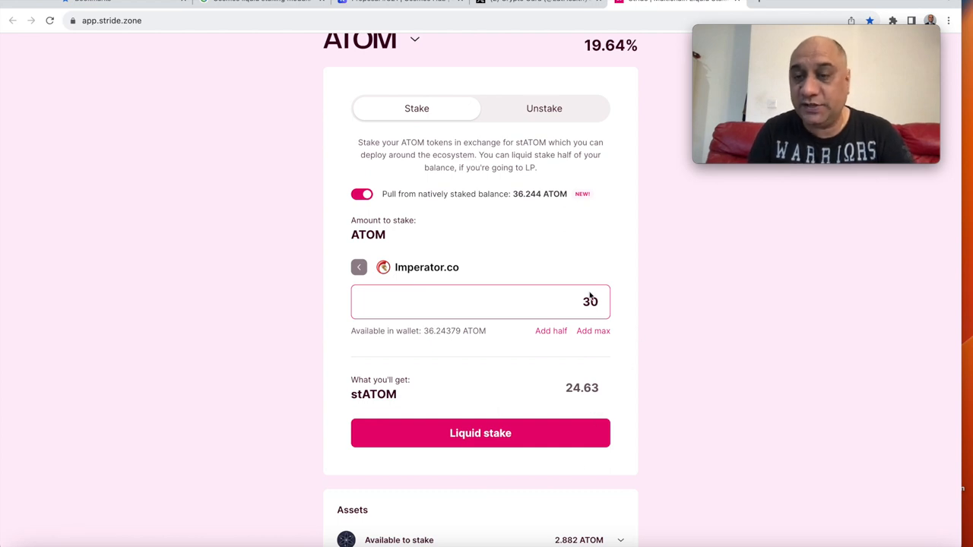
Start liquid staking 30 ATOM for 24.63 stATOM, launching the three-step conversion
click(480, 433)
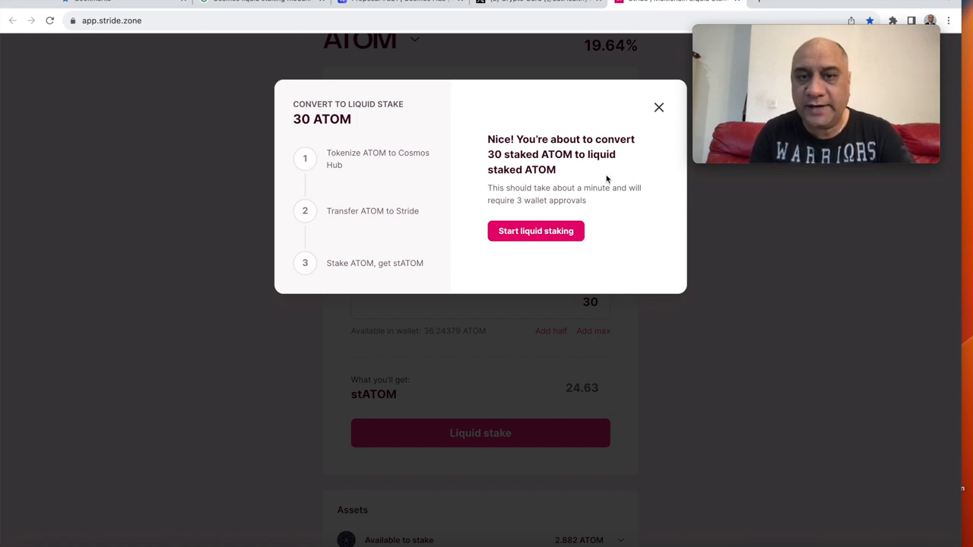
click(535, 231)
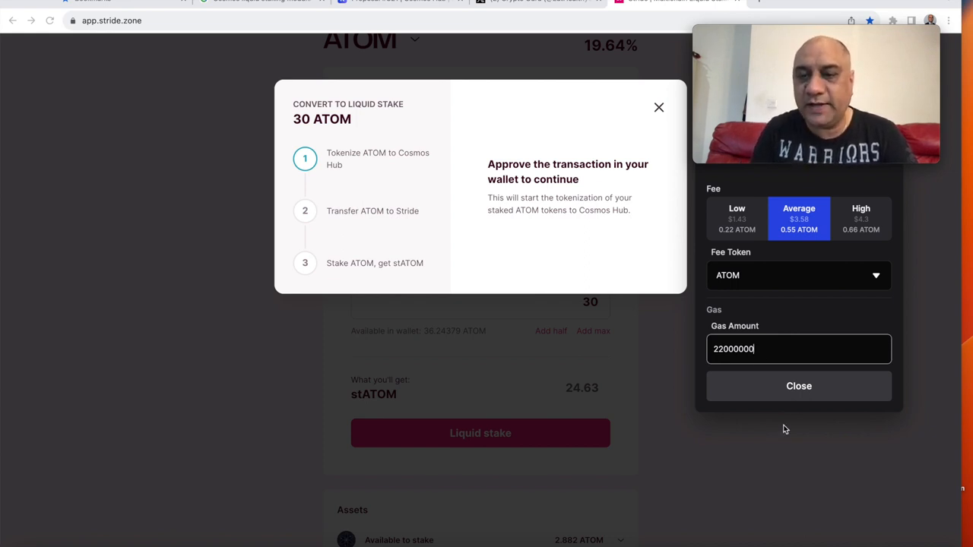
Return from Keplr fee settings and approve tokenizing the ATOM to Cosmos Hub
click(799, 386)
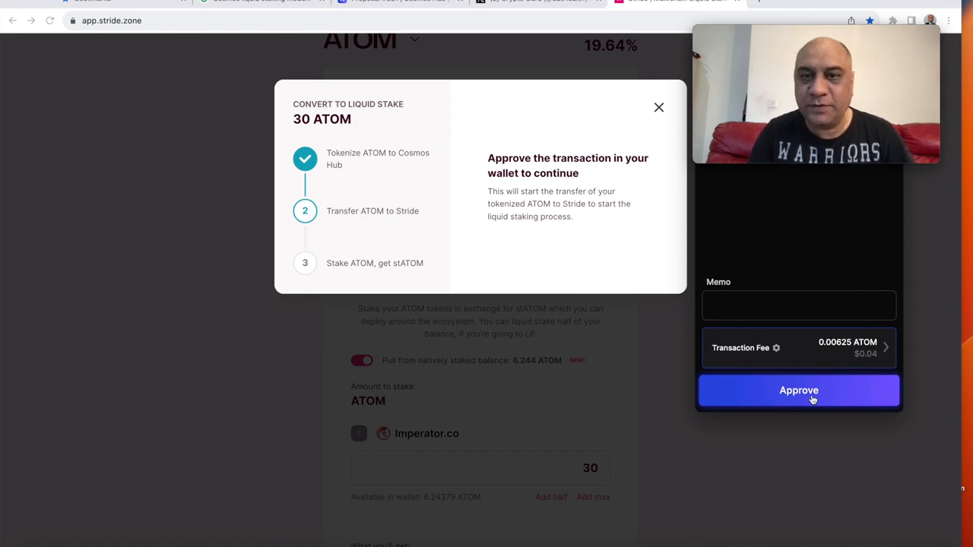
Approve transferring the tokenized ATOM to Stride at a 0.00625 ATOM fee
click(798, 391)
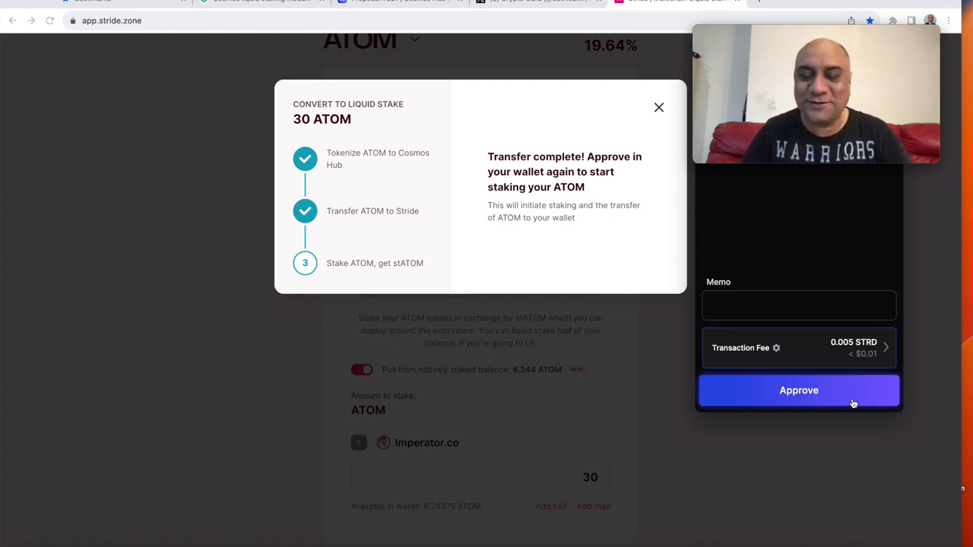
Approve the final staking transaction, receiving 24.629 stATOM for 30 ATOM
click(798, 389)
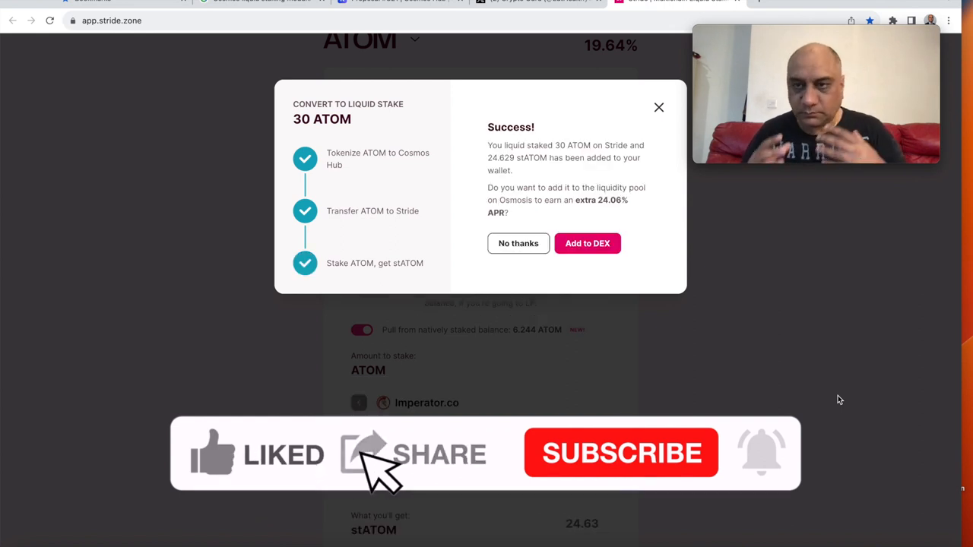
Decline the Osmosis liquidity-pool offer with 'No thanks', leaving 6.244 ATOM natively staked
click(620, 453)
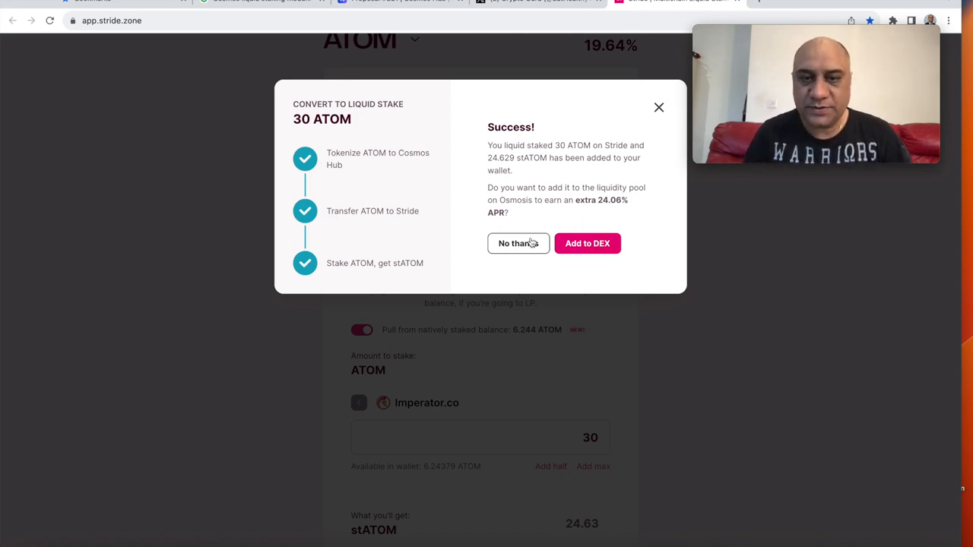
click(517, 244)
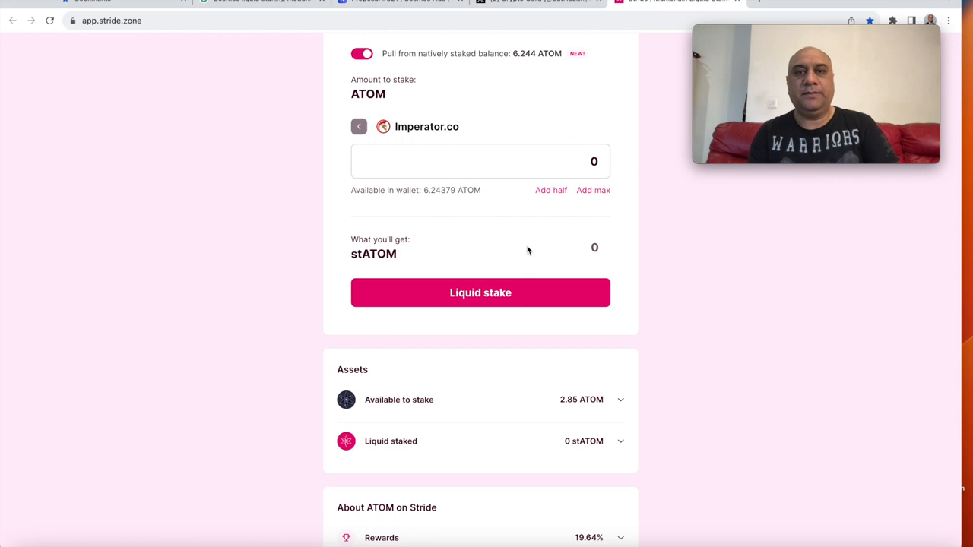